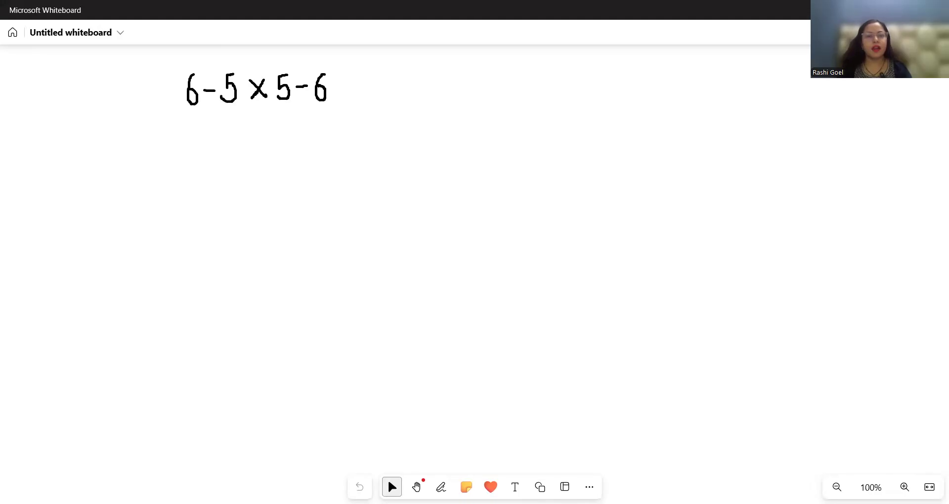
pyautogui.moveTo(219, 280)
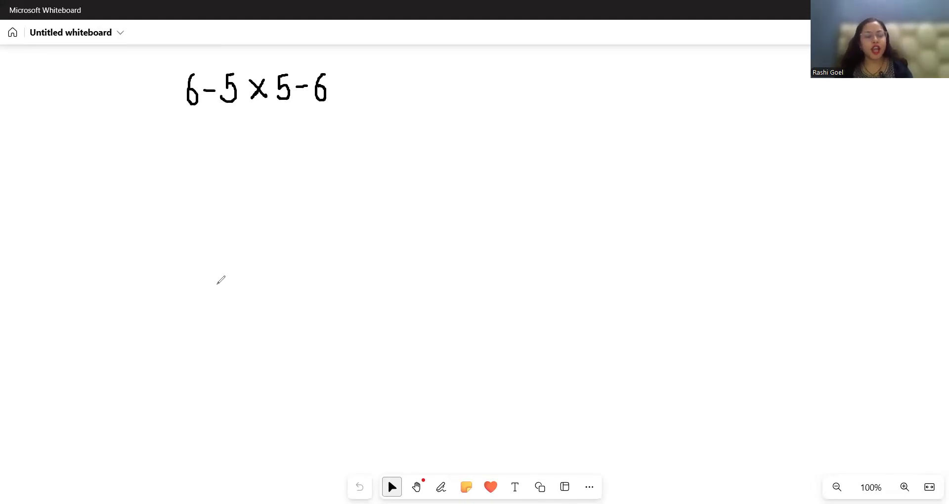
pyautogui.moveTo(221, 275)
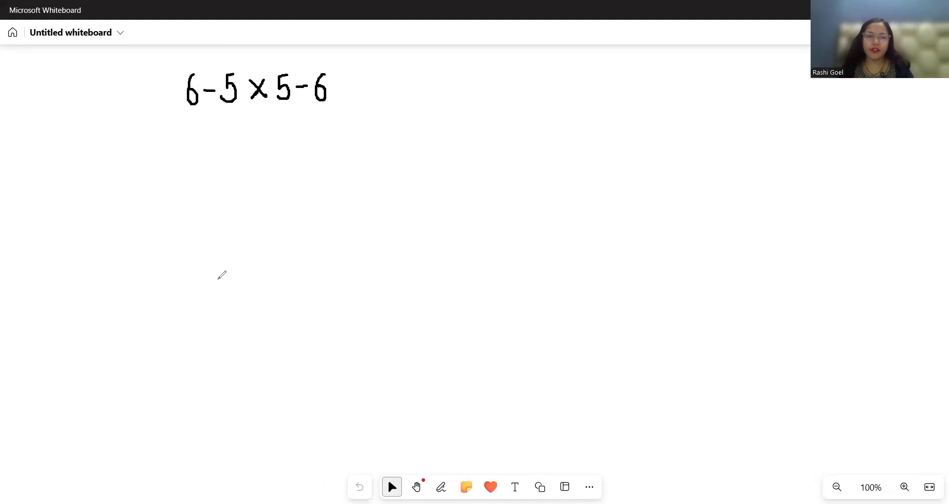
pyautogui.moveTo(227, 204)
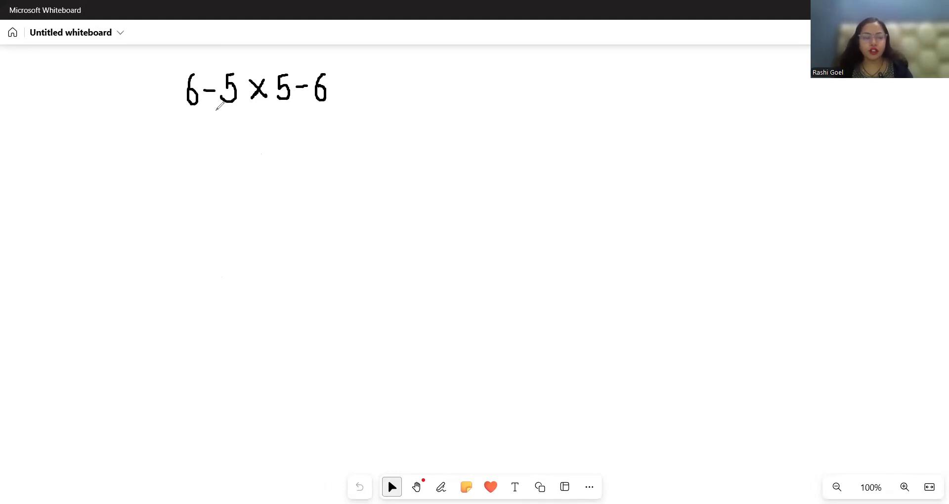
pyautogui.moveTo(246, 119)
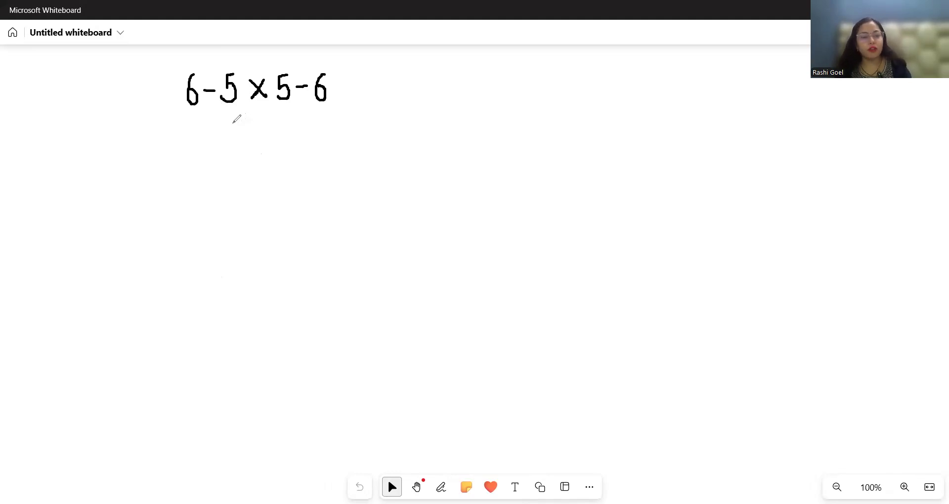
pyautogui.moveTo(205, 136)
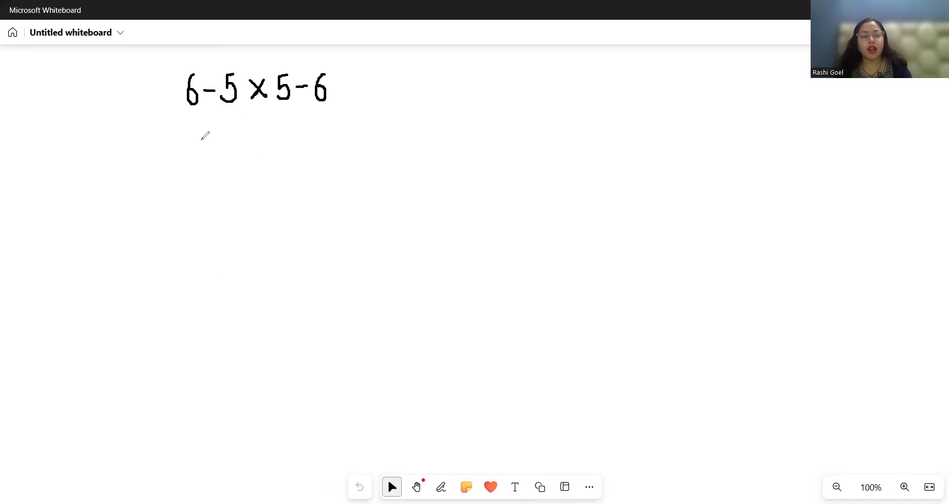
pyautogui.moveTo(273, 155)
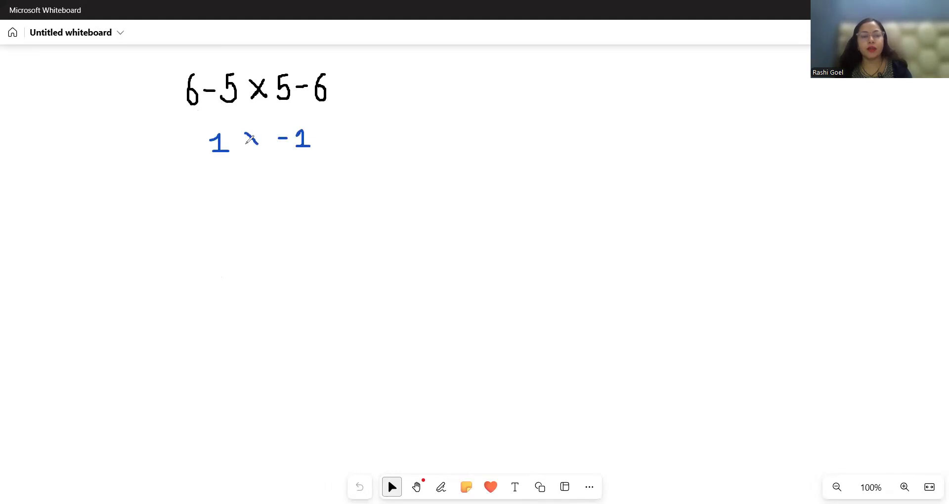
# Write 1 × -1 under the expression and the wrong result -1 below it.
pyautogui.moveTo(242, 176); pyautogui.dragTo(260, 176)
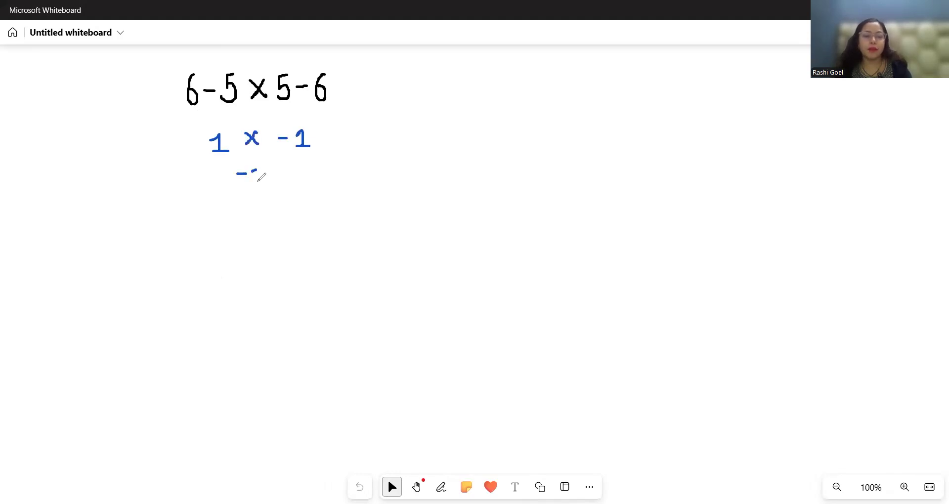
pyautogui.moveTo(248, 176); pyautogui.dragTo(278, 194)
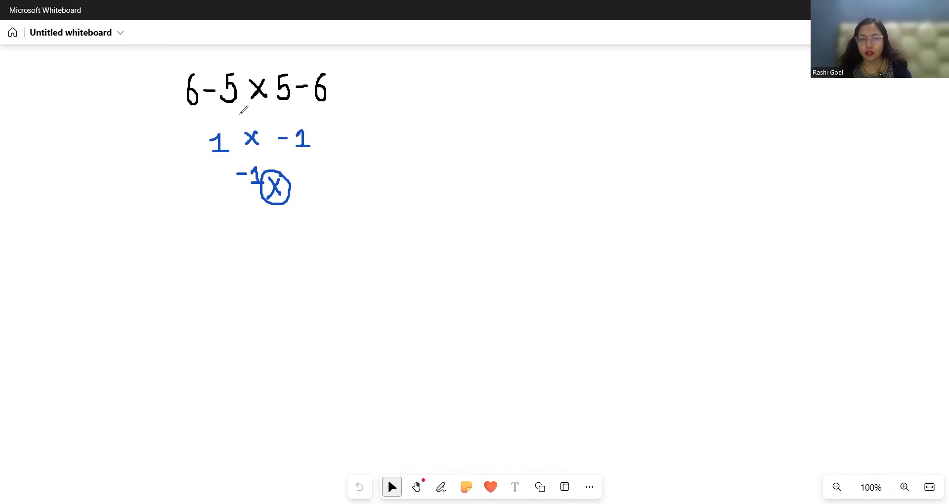
pyautogui.moveTo(286, 112)
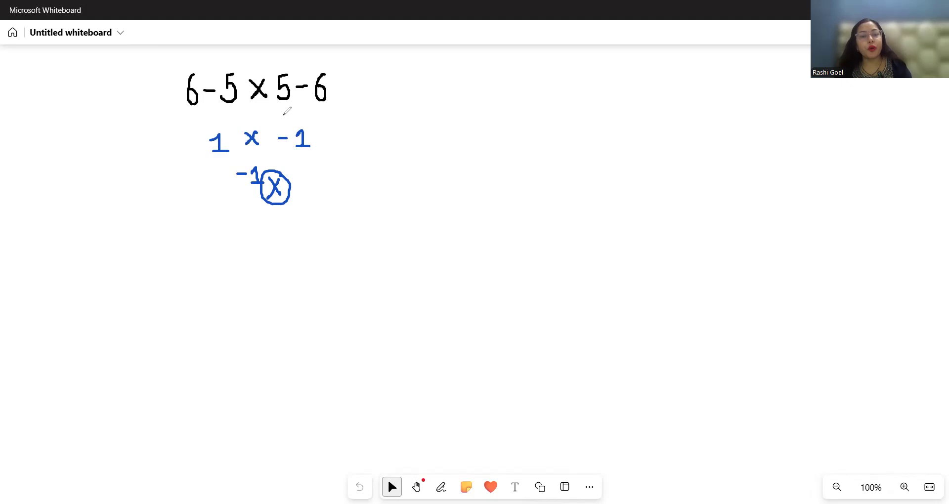
pyautogui.moveTo(590, 79)
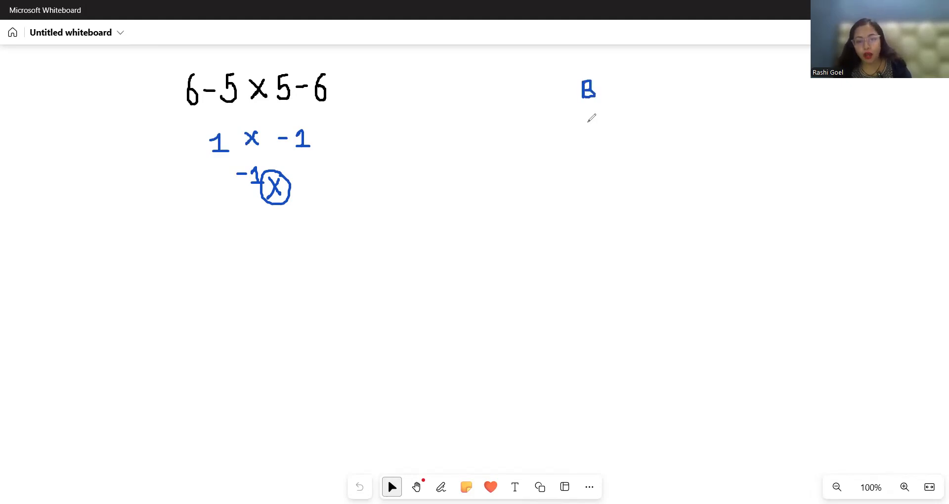
# Write BODMAS and PEMDAS letter by letter as two columns on the right.
pyautogui.moveTo(587, 108); pyautogui.dragTo(587, 176)
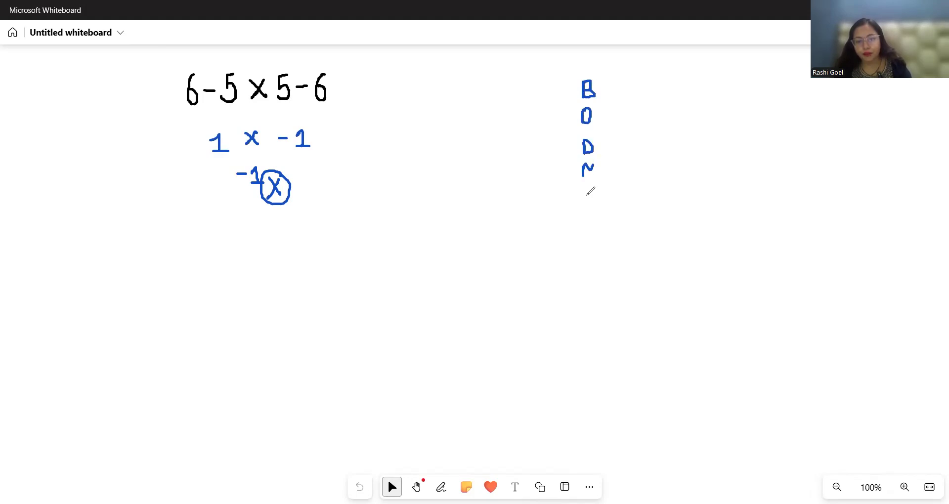
pyautogui.moveTo(587, 188); pyautogui.dragTo(590, 230)
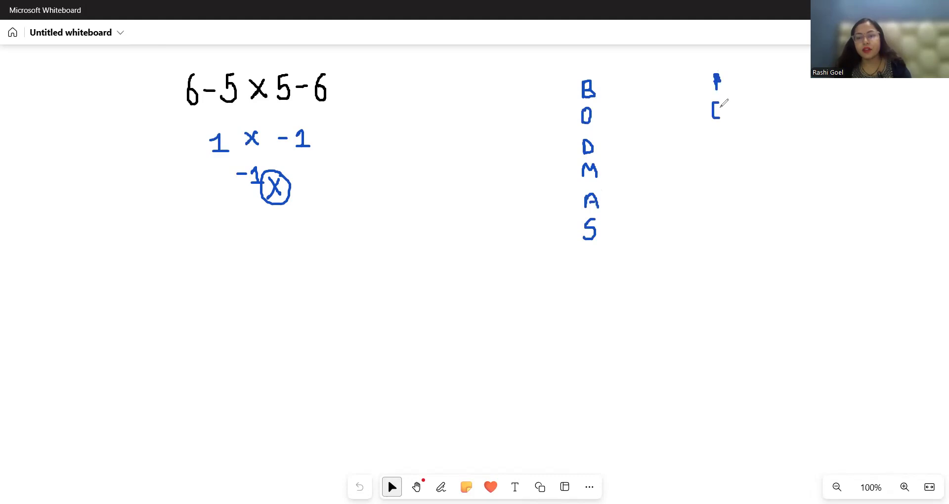
pyautogui.moveTo(715, 97); pyautogui.dragTo(716, 176)
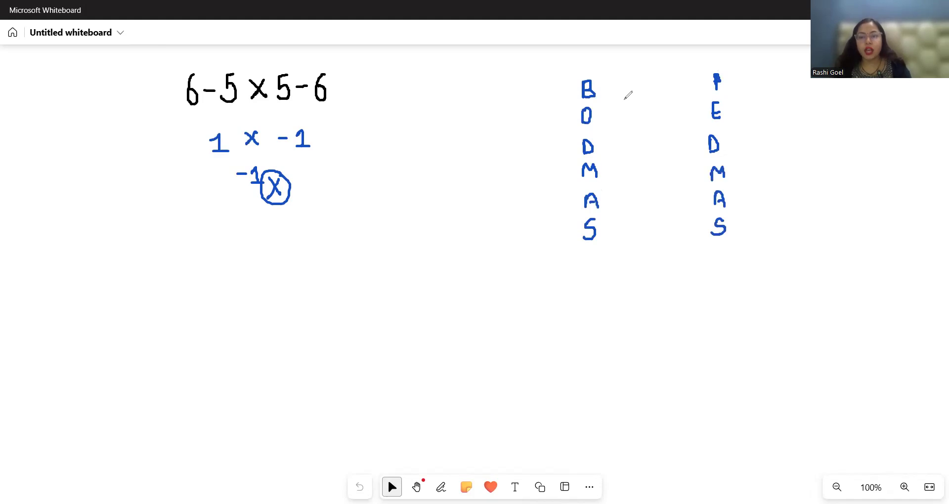
pyautogui.moveTo(612, 145)
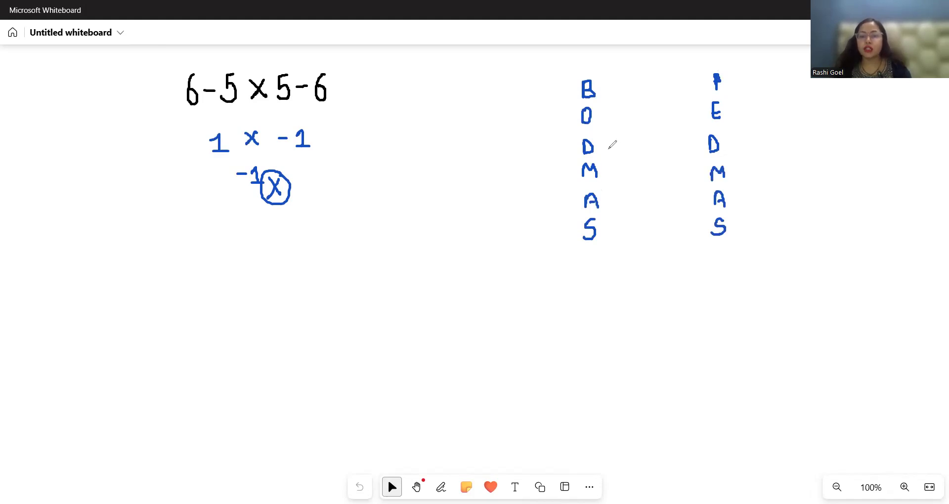
# Add dashes after the letters and bracket arrows linking D–M and A–S.
pyautogui.moveTo(611, 169); pyautogui.dragTo(621, 169)
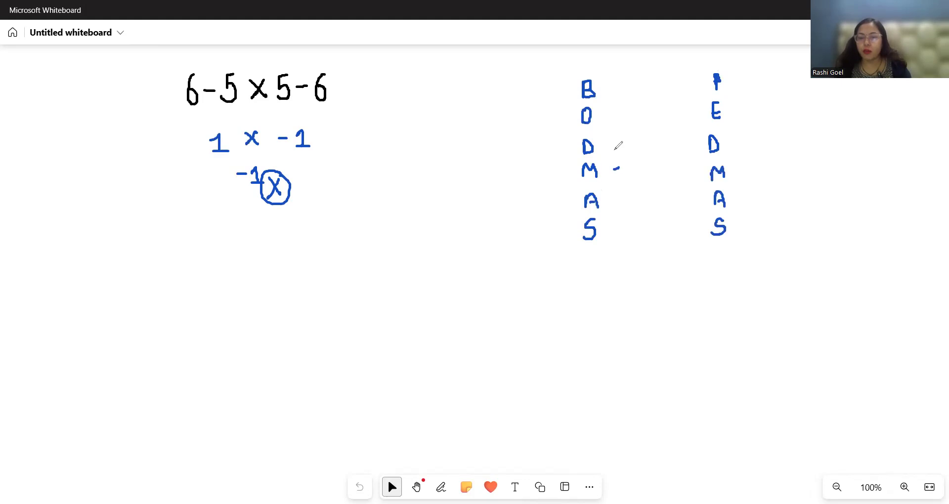
pyautogui.moveTo(615, 146); pyautogui.dragTo(616, 227)
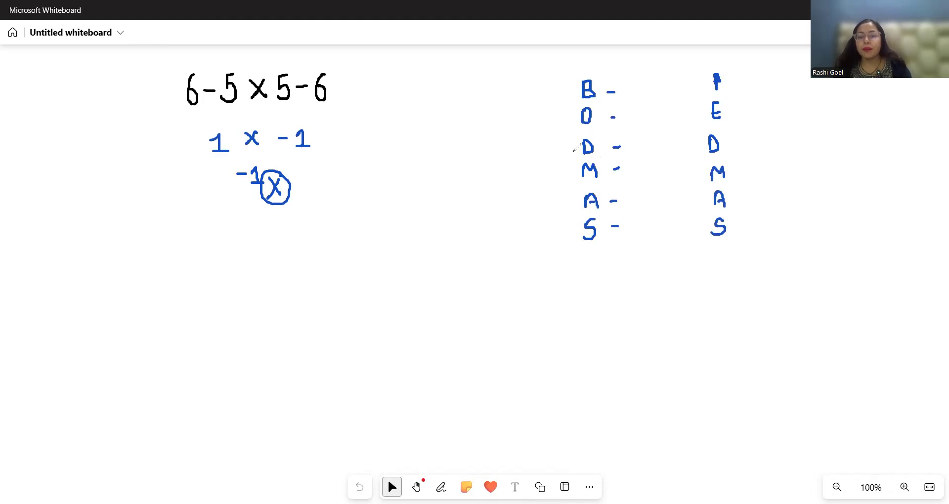
pyautogui.moveTo(565, 149); pyautogui.dragTo(565, 172)
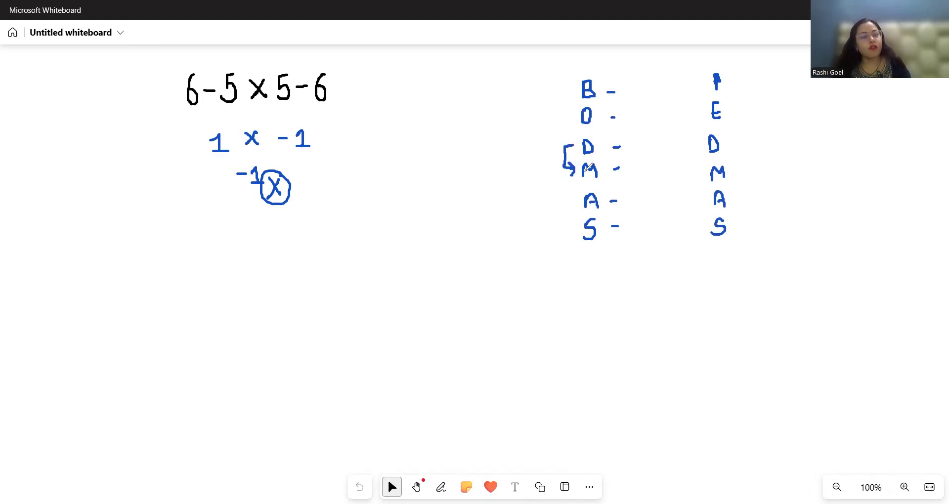
pyautogui.moveTo(576, 197); pyautogui.dragTo(575, 233)
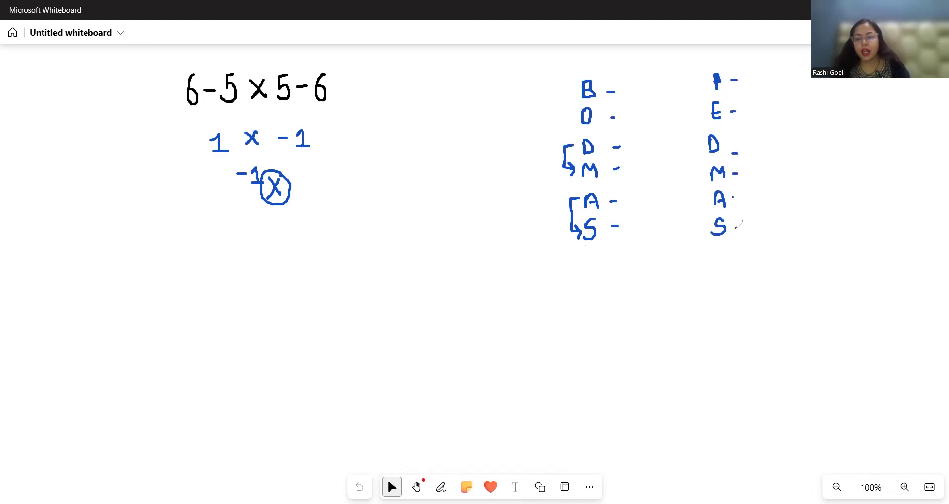
pyautogui.moveTo(727, 228); pyautogui.dragTo(742, 227)
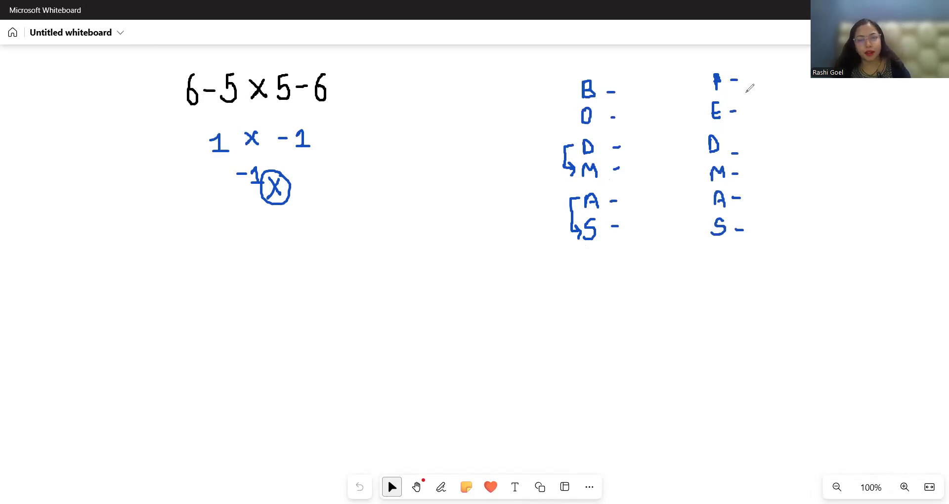
pyautogui.moveTo(510, 143)
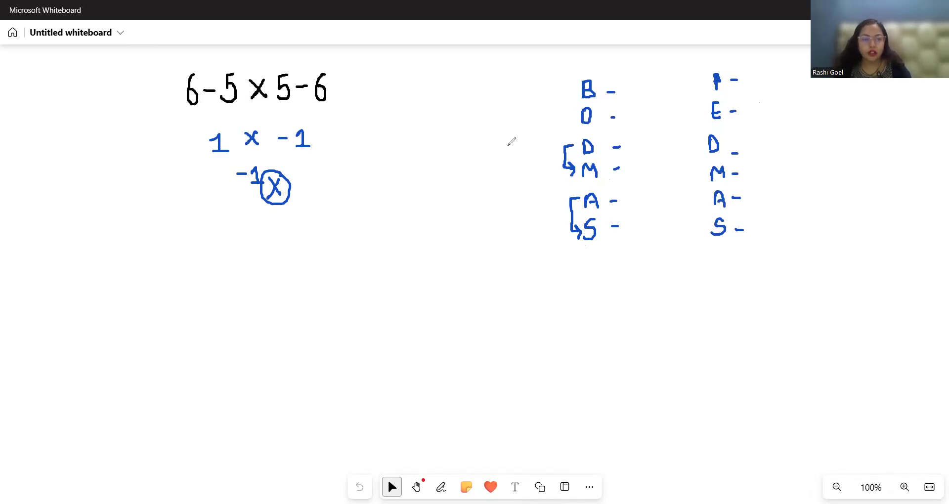
# Rewrite 6-5×5-6 in blue and underline 5×5 as the multiplication to do first.
pyautogui.moveTo(362, 200); pyautogui.dragTo(372, 224)
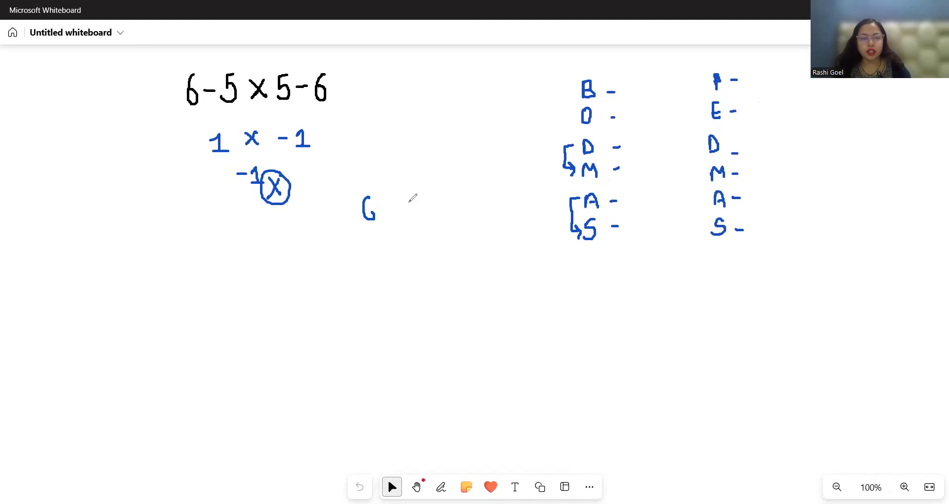
pyautogui.moveTo(381, 209); pyautogui.dragTo(417, 209)
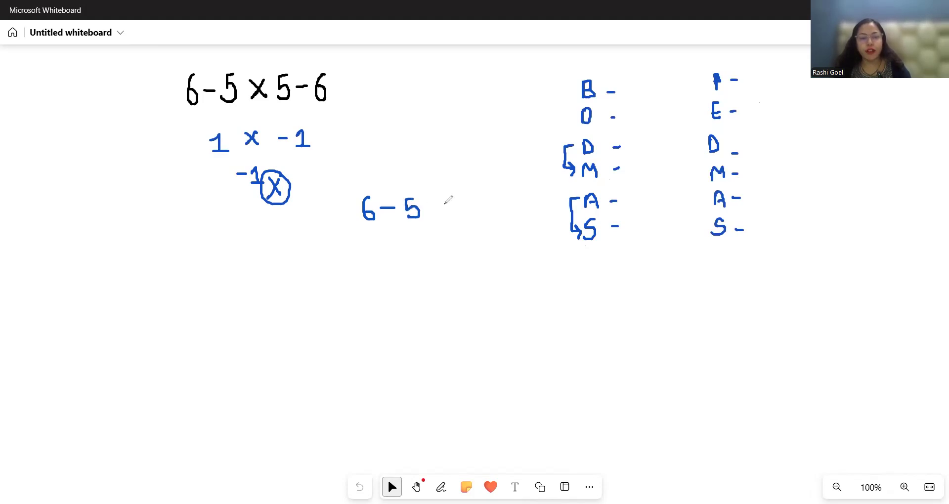
pyautogui.moveTo(429, 209); pyautogui.dragTo(484, 212)
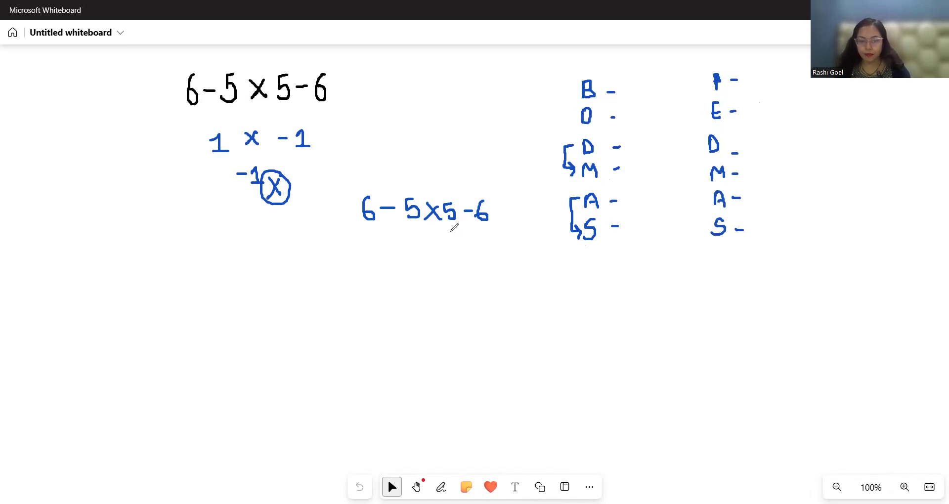
pyautogui.moveTo(412, 215); pyautogui.dragTo(451, 230)
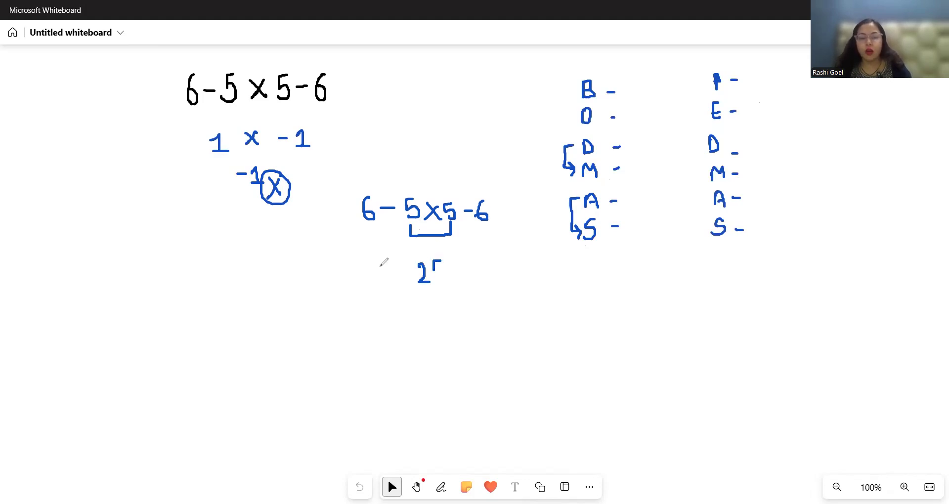
# Write the next line 6 - 25 - 6 and underline 6 - 25 as the next step.
pyautogui.moveTo(375, 272); pyautogui.dragTo(442, 276)
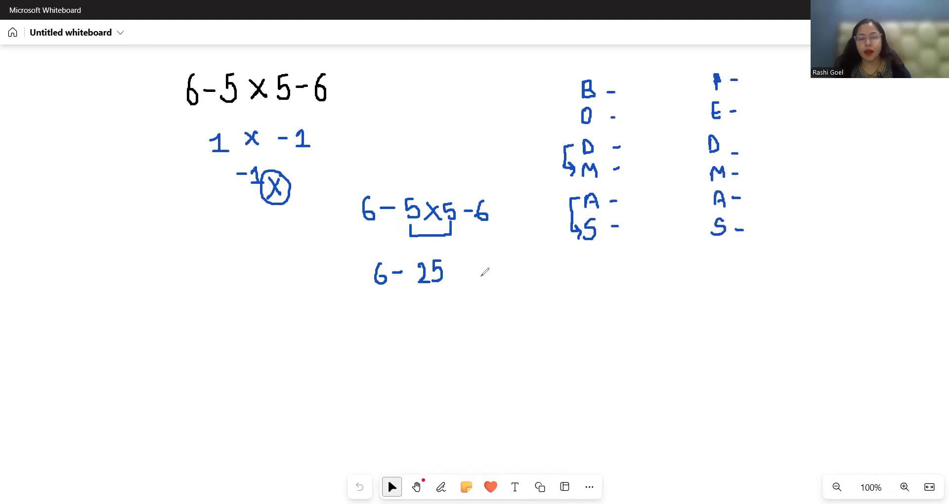
pyautogui.moveTo(450, 273); pyautogui.dragTo(481, 273)
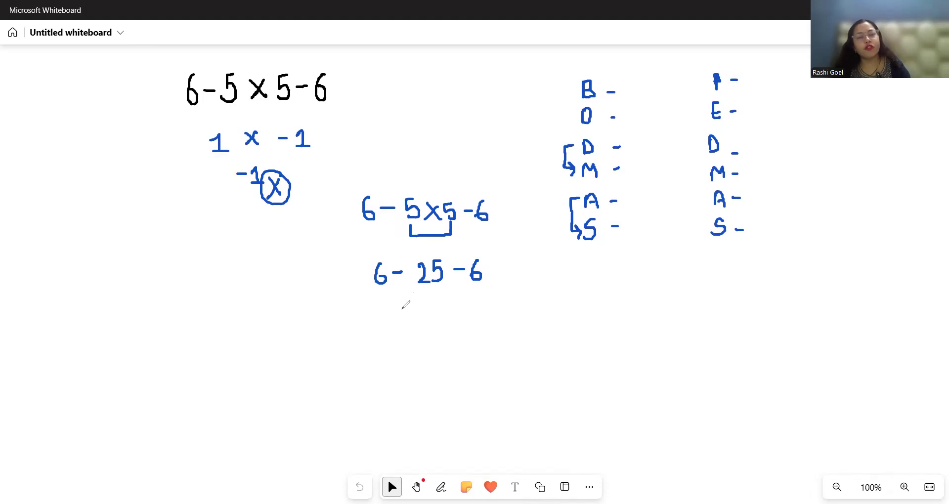
pyautogui.moveTo(379, 297); pyautogui.dragTo(425, 300)
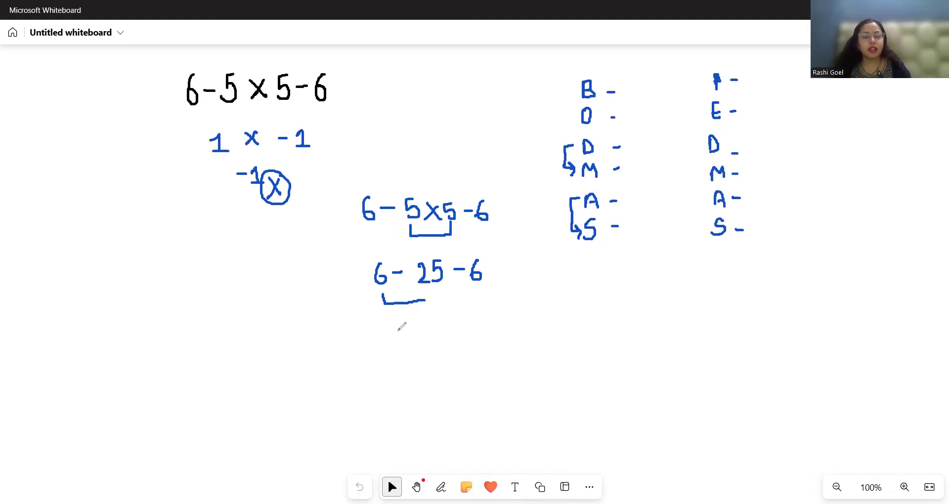